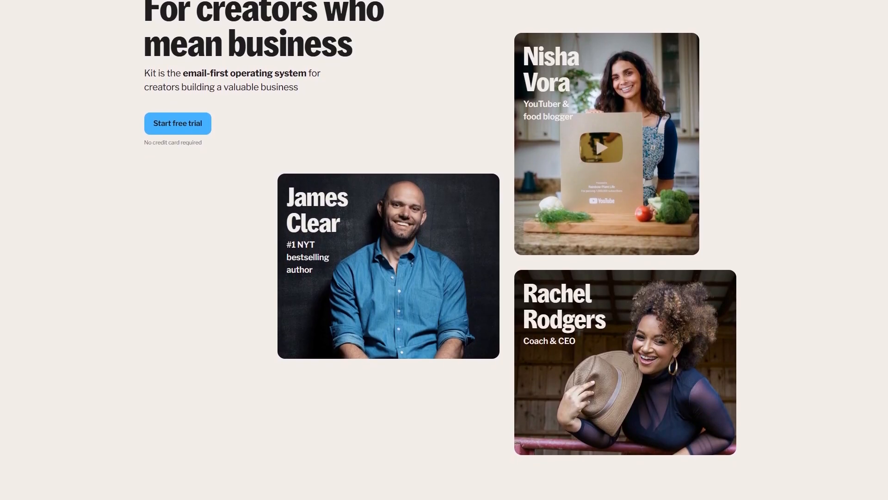
Scroll the Kit homepage down past the creator showcase to the Newsletter, Creator and Creator Pro plans.
{"action": "scroll", "scroll_direction": "down", "scroll_amount": 3}
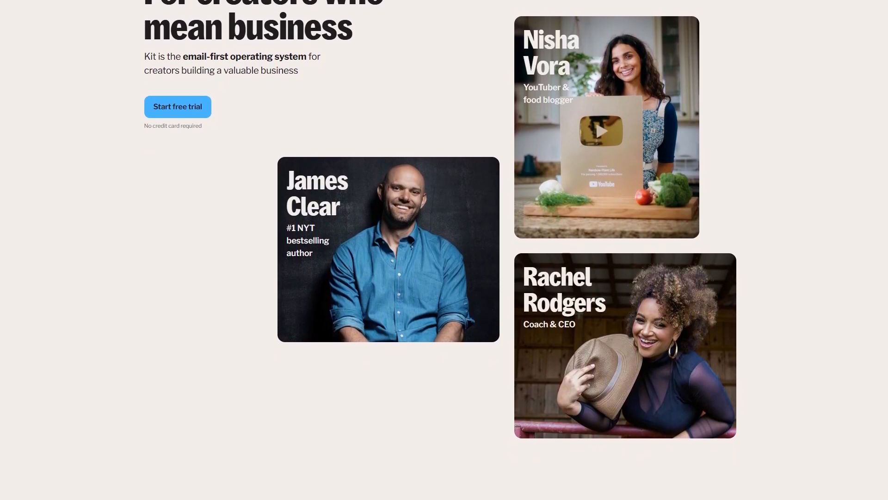
{"action": "scroll", "scroll_direction": "down", "scroll_amount": 3}
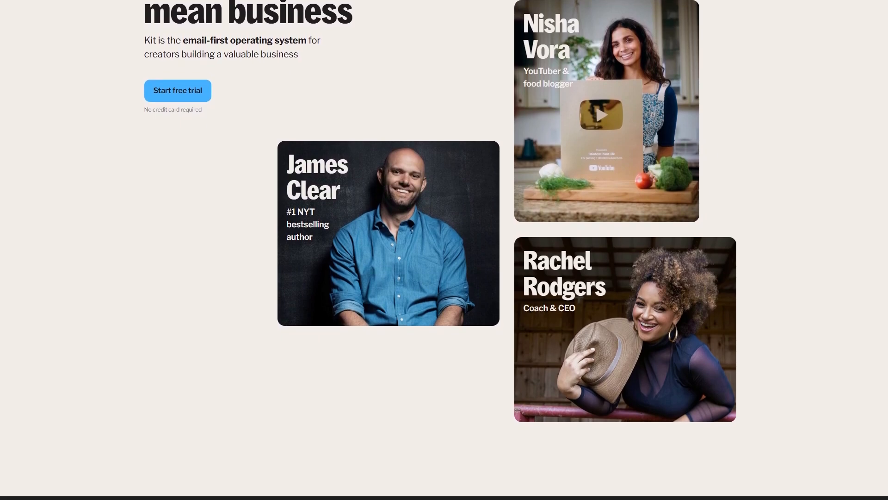
{"action": "scroll", "scroll_direction": "down", "scroll_amount": 3}
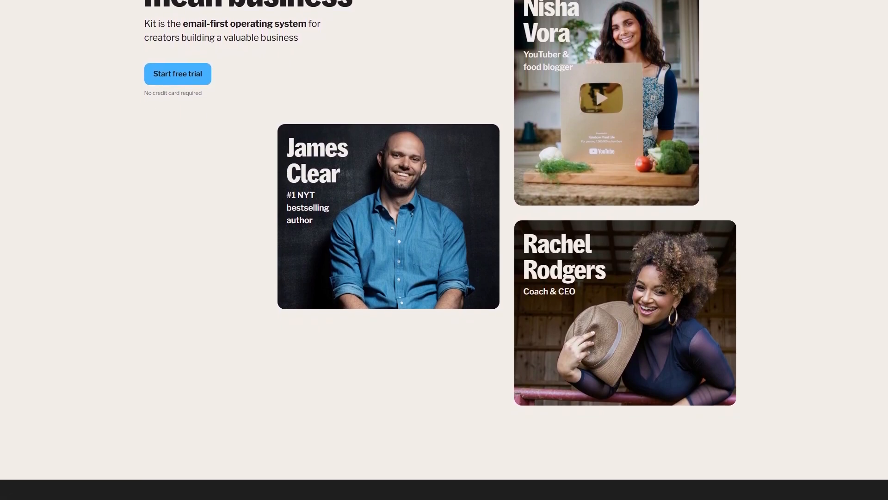
{"action": "scroll", "scroll_direction": "down", "scroll_amount": 3}
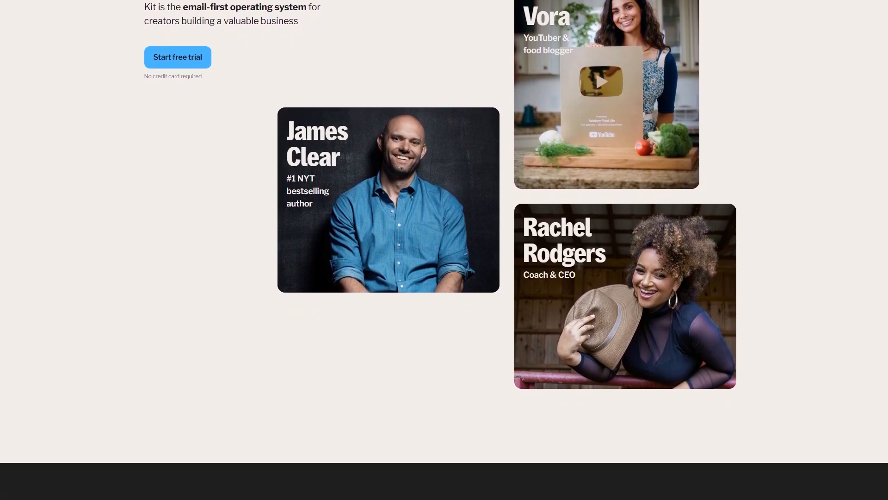
{"action": "scroll", "scroll_direction": "down", "scroll_amount": 3}
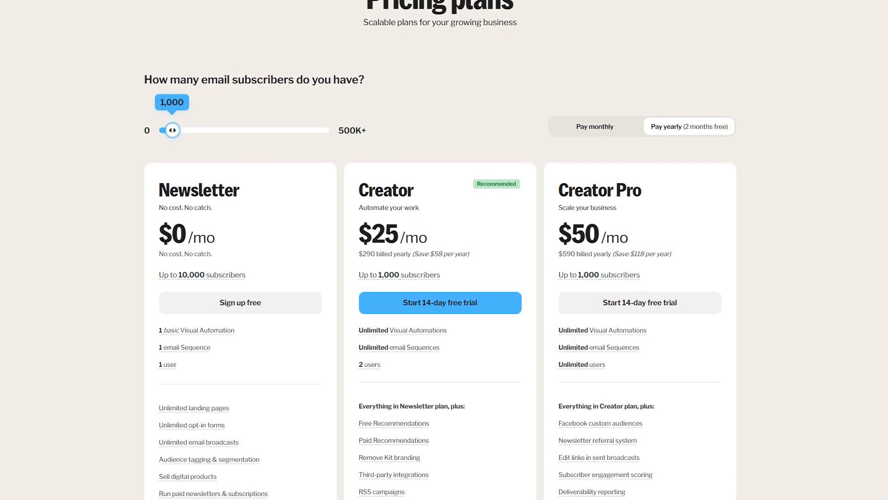
{"action": "scroll", "scroll_direction": "down", "scroll_amount": 3}
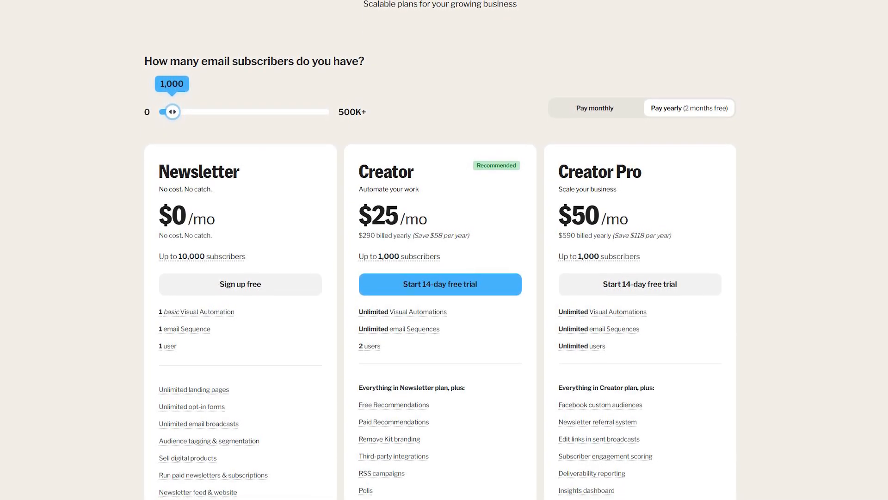
{"action": "scroll", "scroll_direction": "down", "scroll_amount": 3}
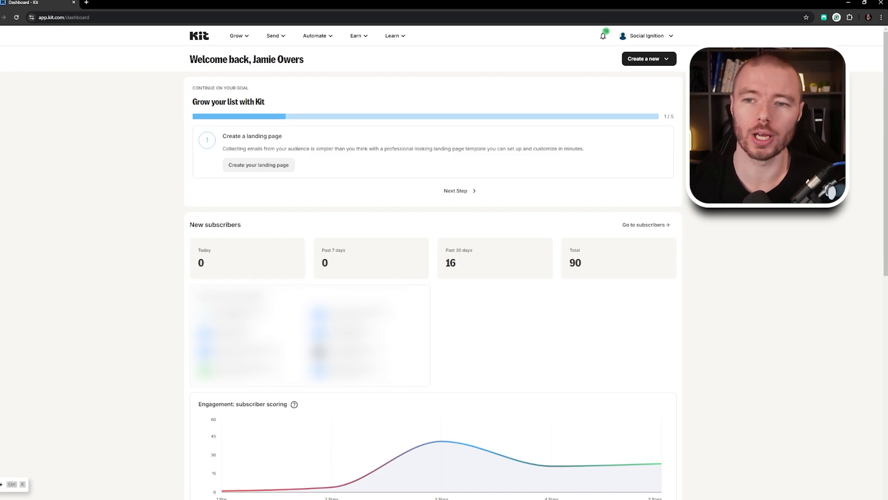
Go to the account settings page with login details and multi-factor authentication.
{"action": "left_click", "coordinate": [646, 36]}
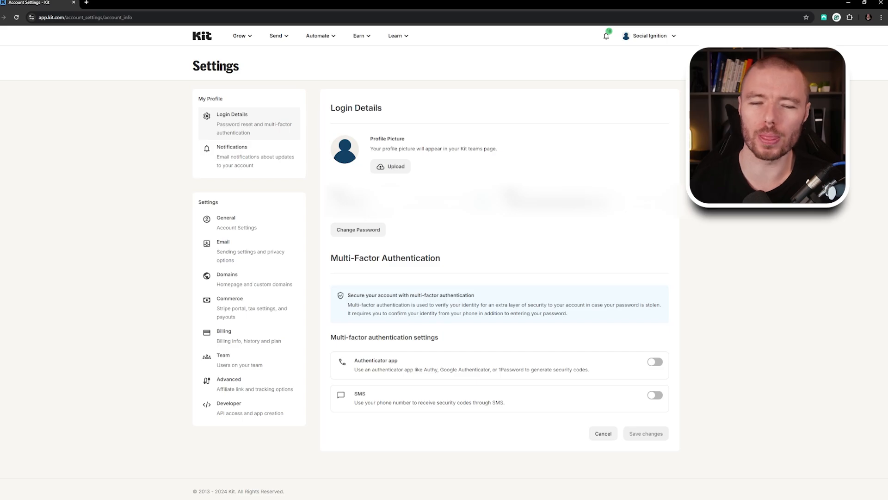
Show the Domains settings with the free kit.com domain and custom domain options.
{"action": "left_click", "coordinate": [227, 278]}
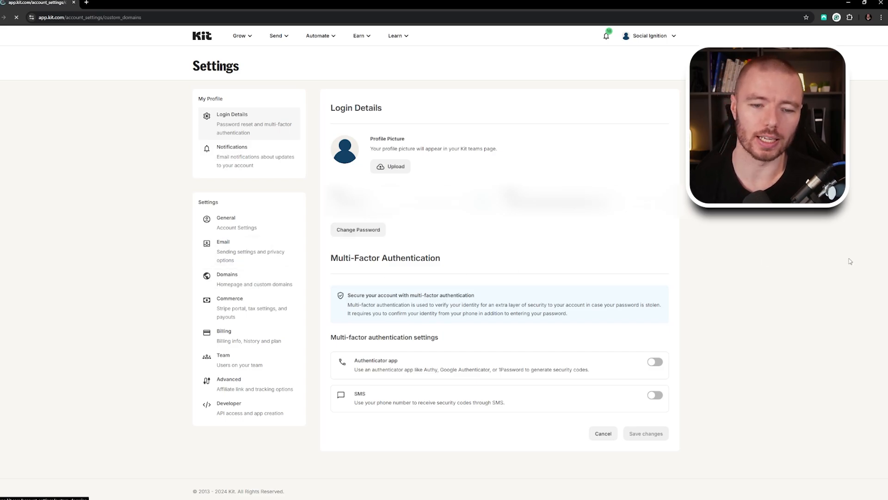
{"action": "left_click", "coordinate": [227, 278]}
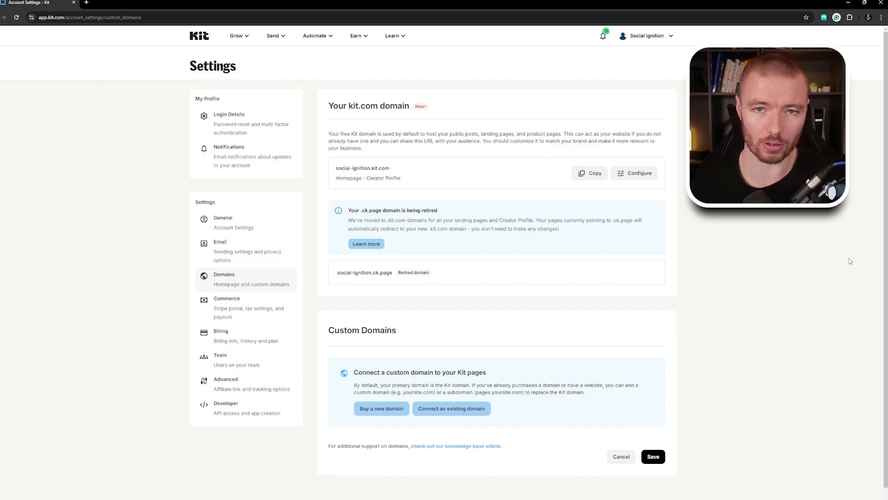
{"action": "mouse_move", "coordinate": [561, 324]}
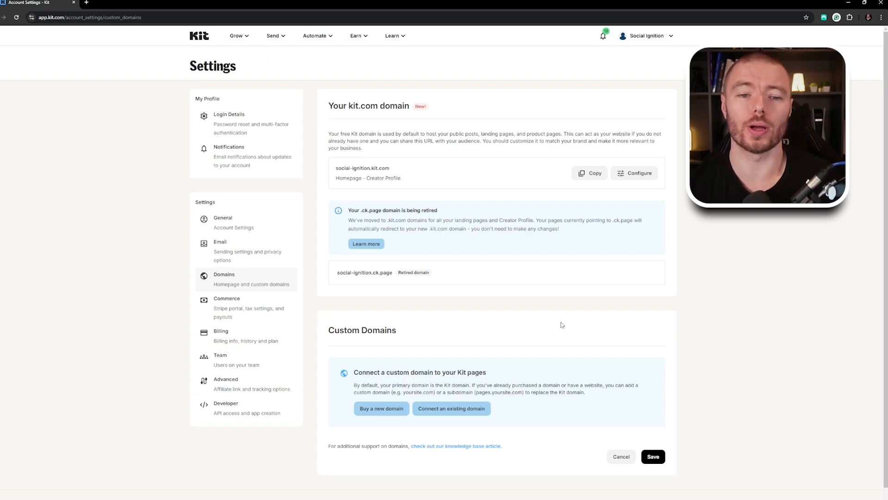
Show the General settings with business name, saved brand colours and social links.
{"action": "left_click", "coordinate": [223, 222]}
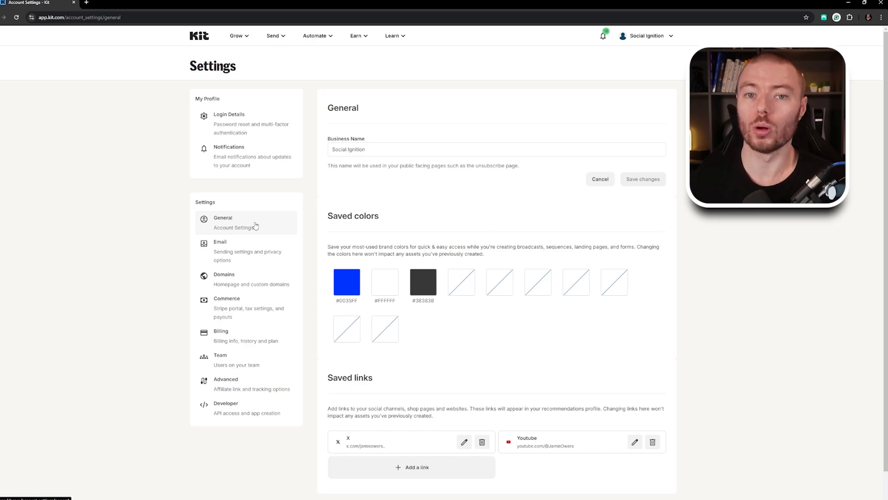
Review the Email settings for sending times, address and GDPR consent, then return to the dashboard.
{"action": "left_click", "coordinate": [220, 241]}
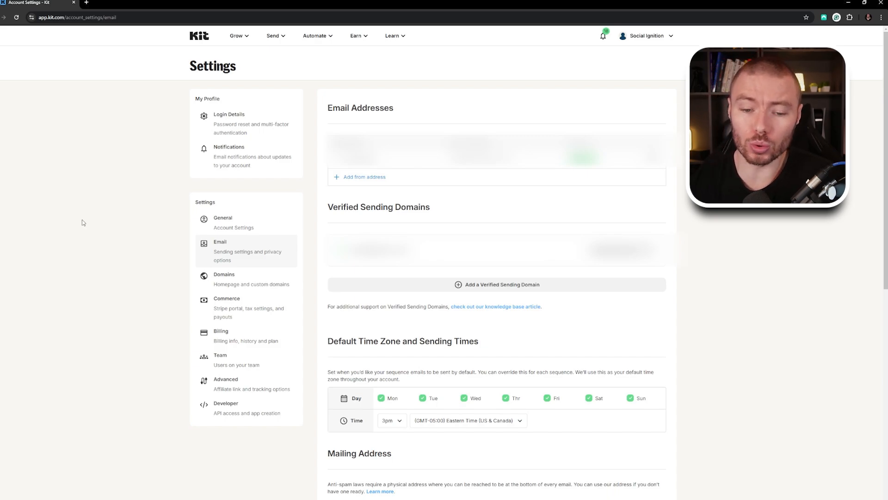
{"action": "scroll", "scroll_direction": "down", "scroll_amount": 3}
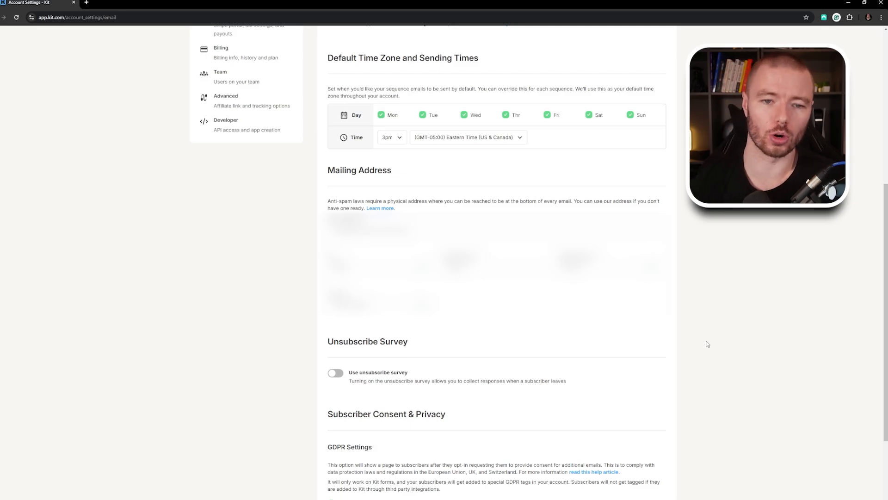
{"action": "left_click", "coordinate": [200, 36]}
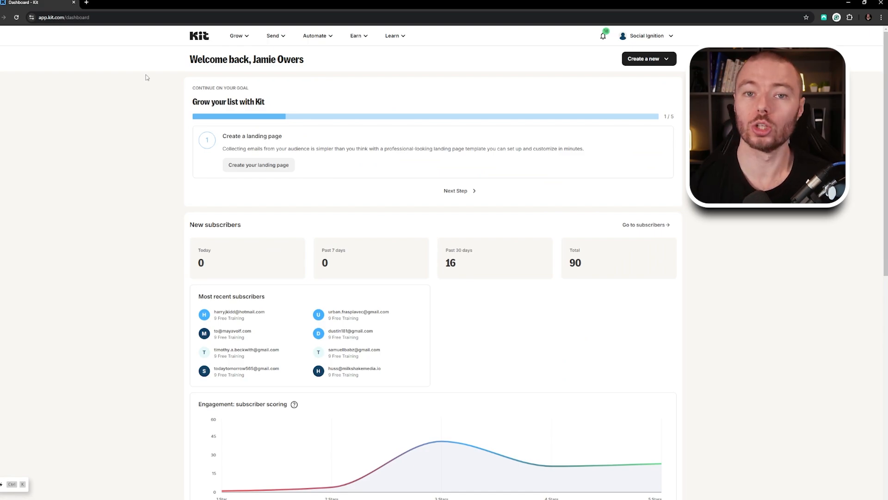
From Landing pages & forms, bring the 9 Free Training form into the form editor.
{"action": "left_click", "coordinate": [237, 36]}
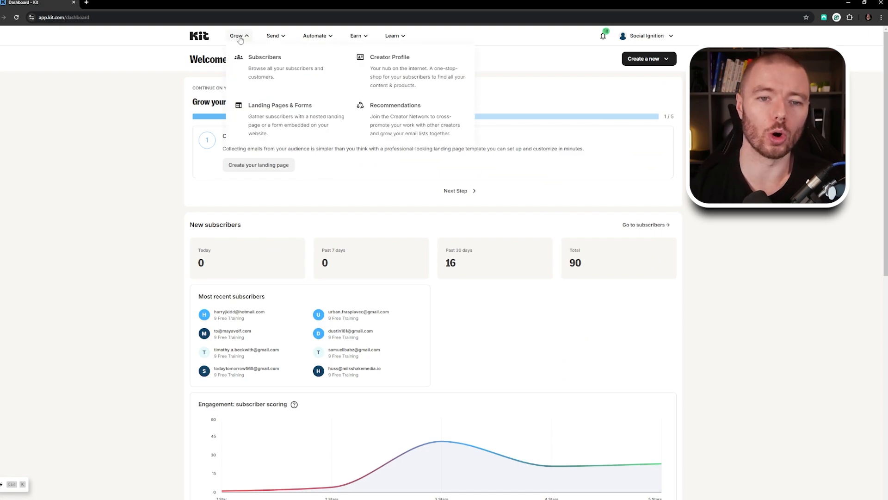
{"action": "mouse_move", "coordinate": [304, 119]}
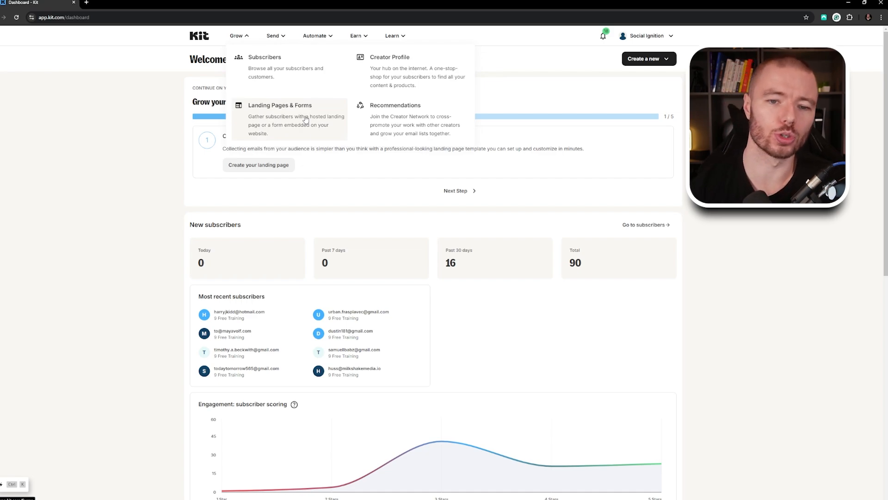
{"action": "left_click", "coordinate": [279, 120]}
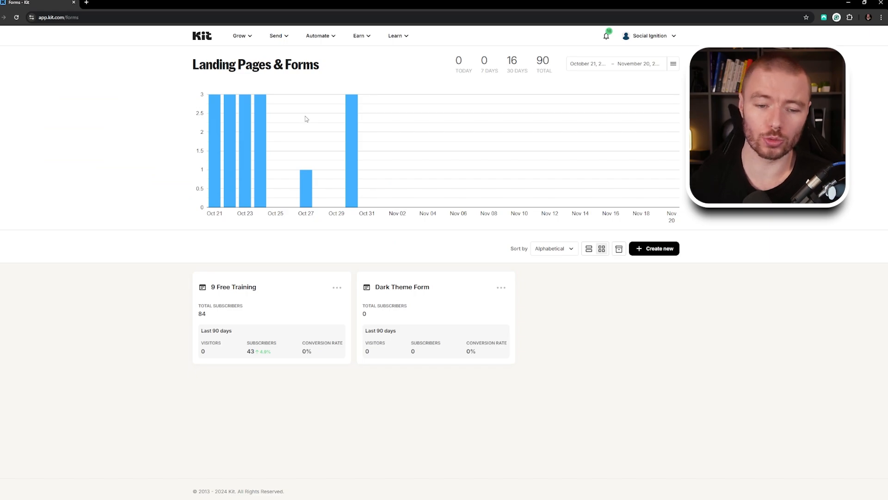
{"action": "left_click", "coordinate": [337, 288]}
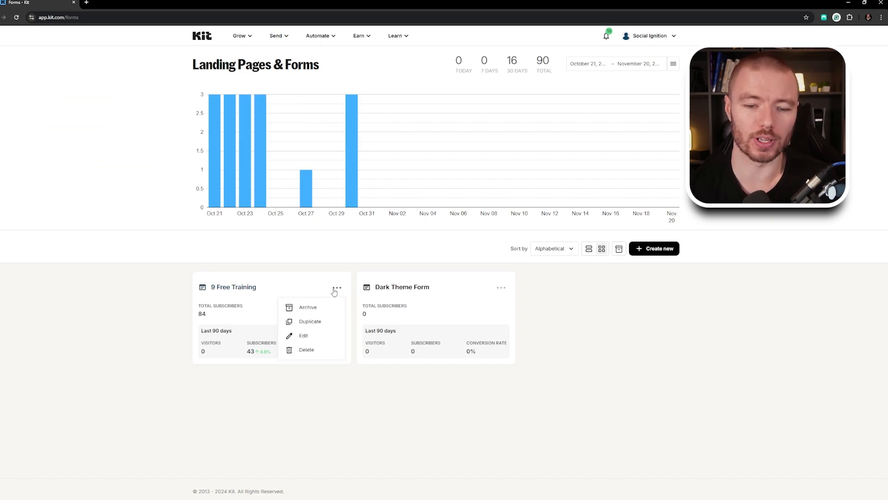
{"action": "mouse_move", "coordinate": [304, 335]}
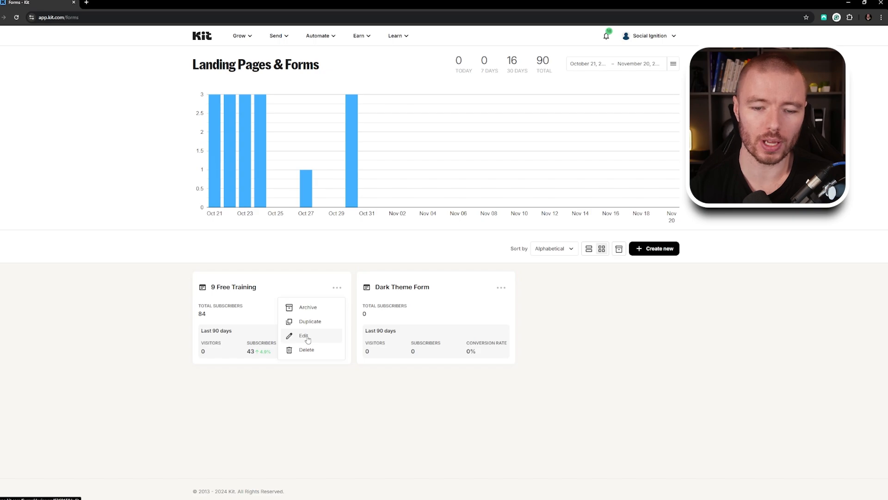
{"action": "left_click", "coordinate": [304, 335]}
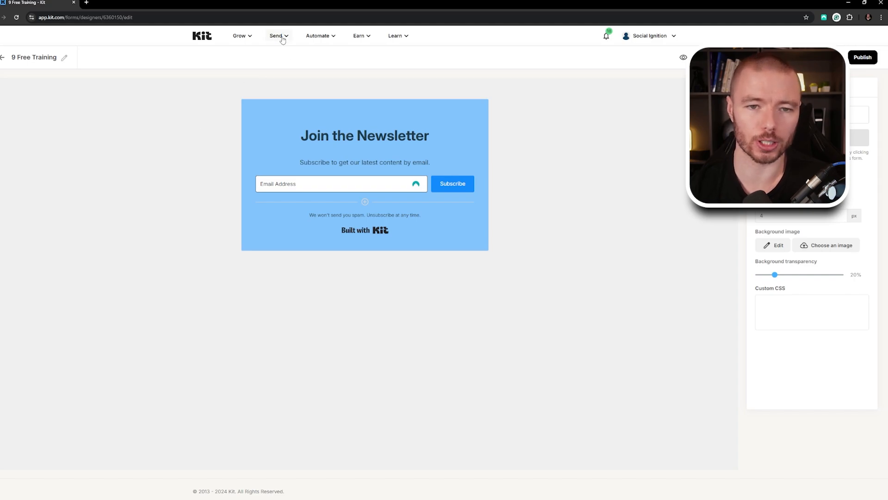
{"action": "left_click", "coordinate": [278, 36]}
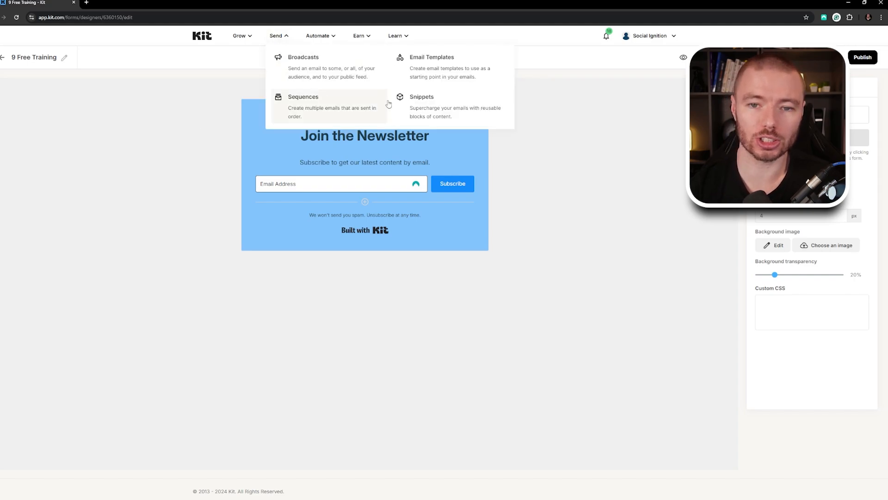
View the email templates overview, then go to the Sequences list via the Send menu.
{"action": "left_click", "coordinate": [432, 56]}
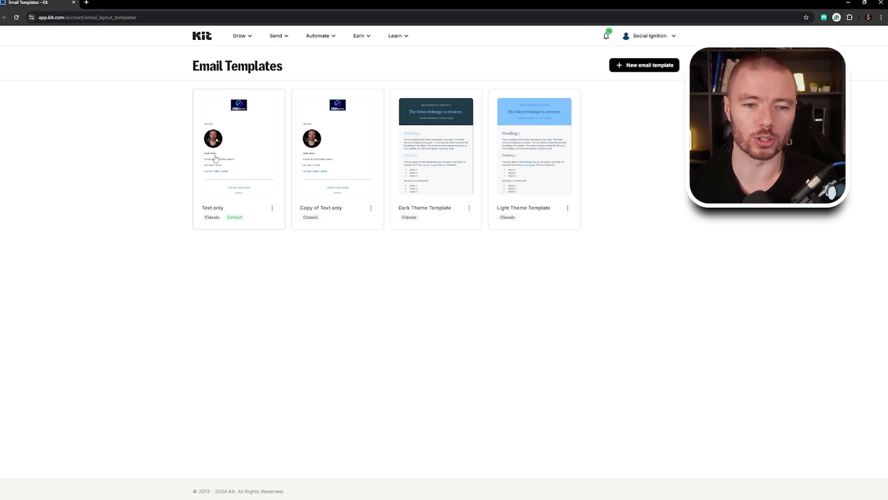
{"action": "mouse_move", "coordinate": [251, 157]}
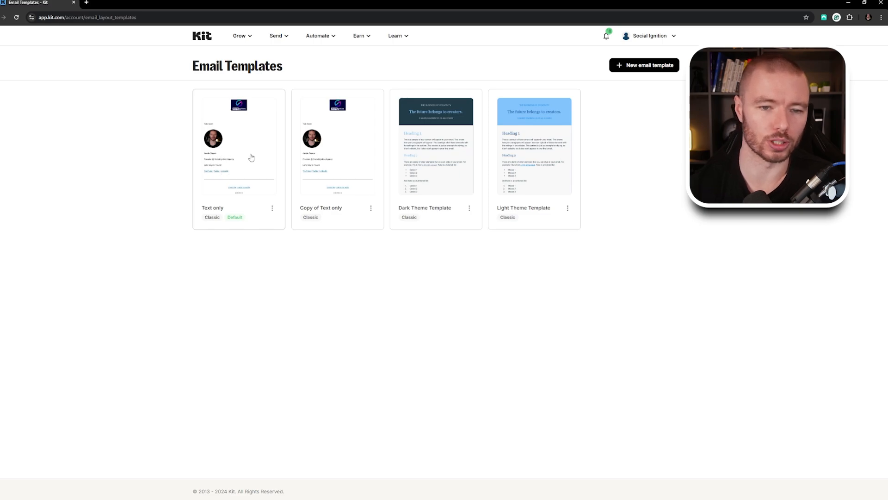
{"action": "mouse_move", "coordinate": [183, 213]}
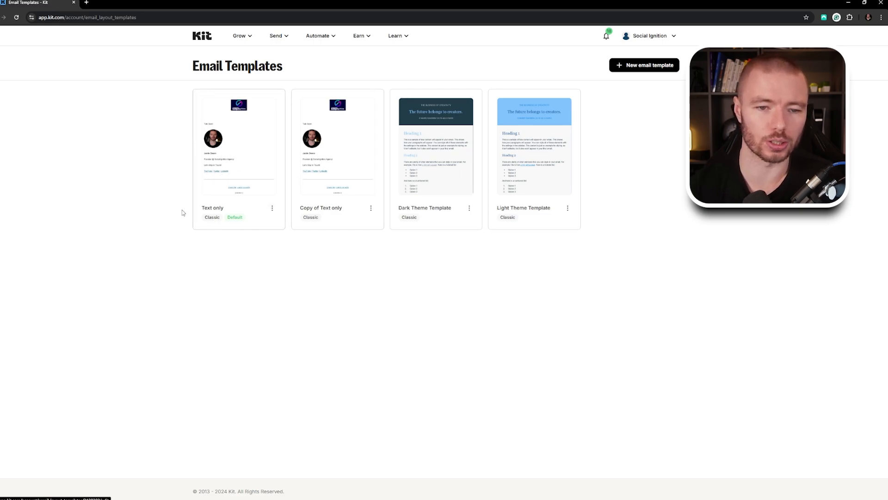
{"action": "mouse_move", "coordinate": [230, 164]}
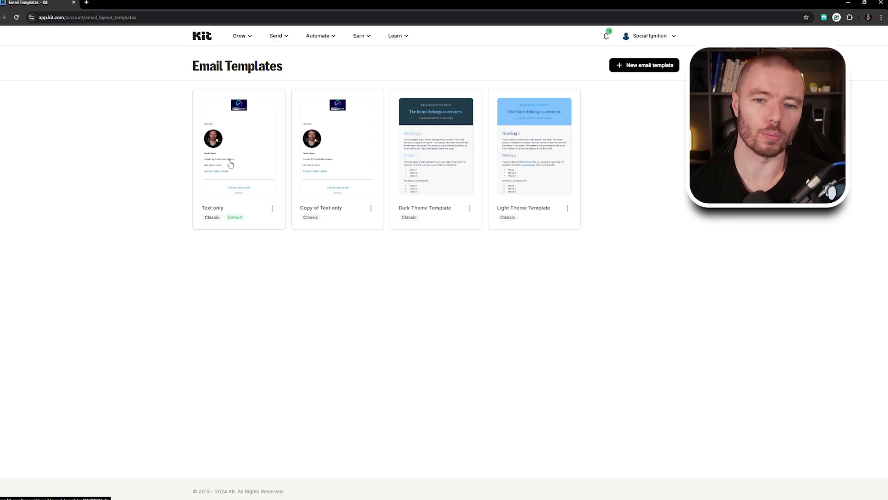
{"action": "mouse_move", "coordinate": [204, 127]}
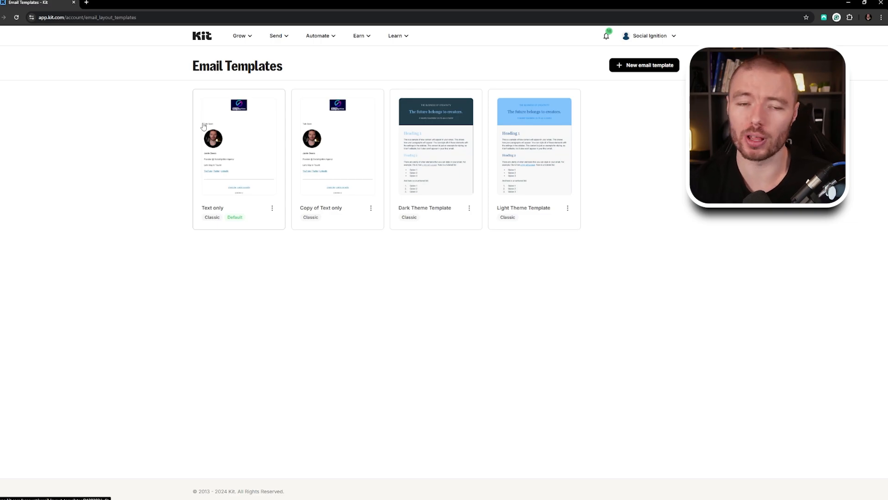
{"action": "left_click", "coordinate": [277, 36]}
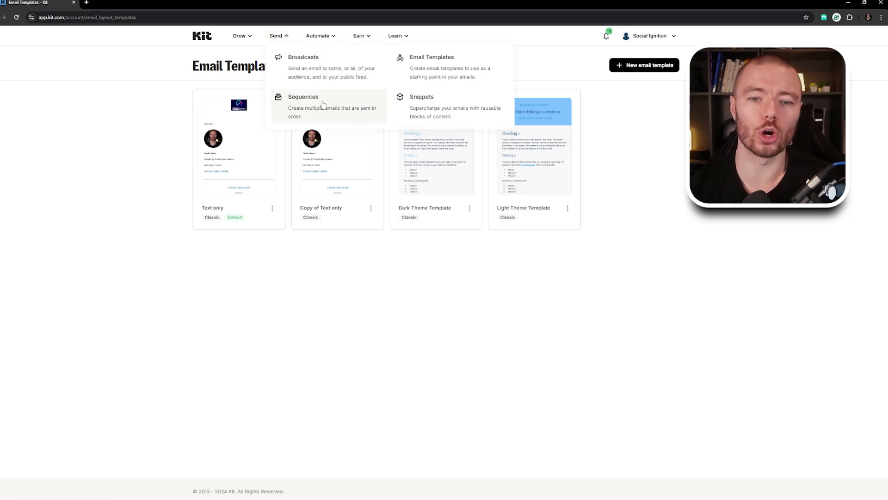
{"action": "left_click", "coordinate": [304, 96]}
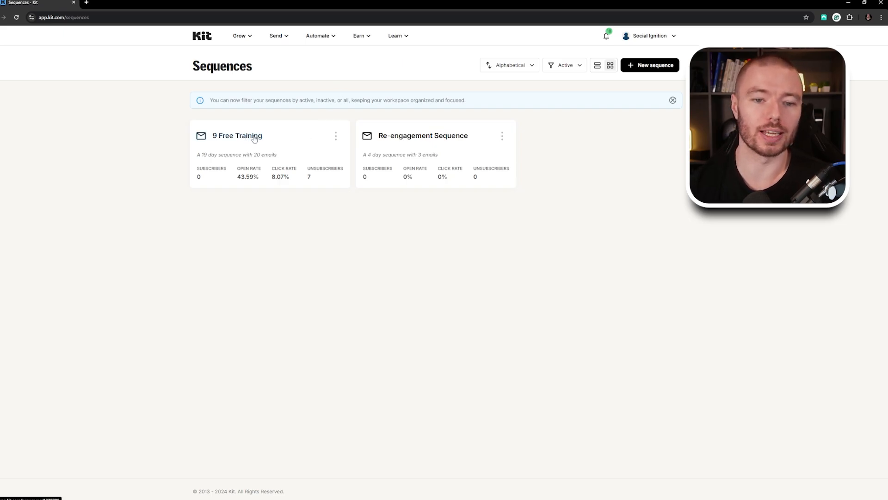
Review the 9 Free Training sequence's emails, then go back to the Sequences list.
{"action": "left_click", "coordinate": [237, 135]}
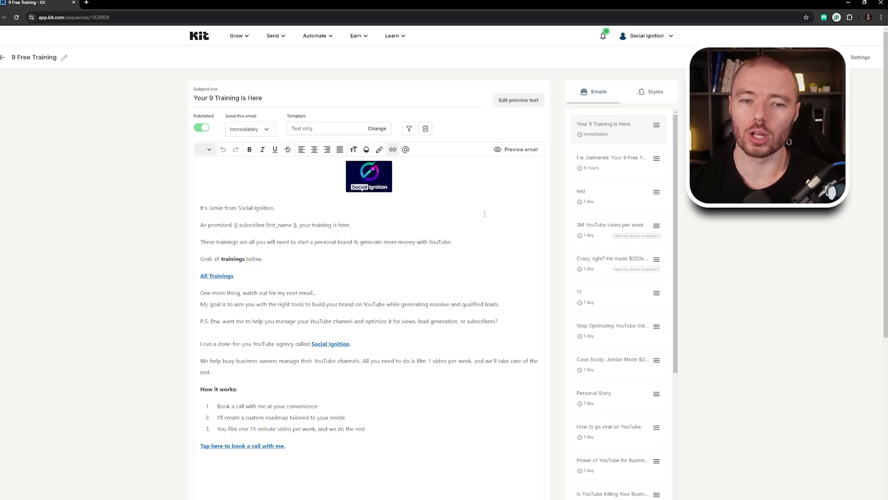
{"action": "scroll", "scroll_direction": "down", "scroll_amount": 3}
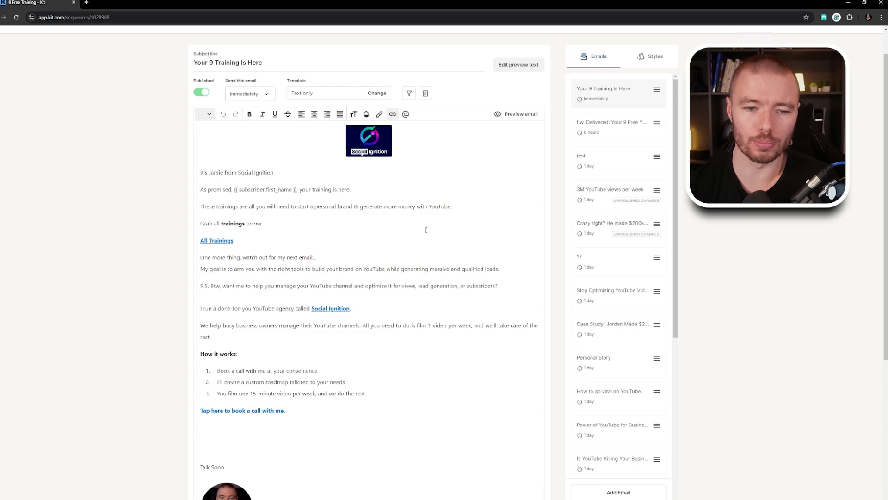
{"action": "scroll", "scroll_direction": "down", "scroll_amount": 3}
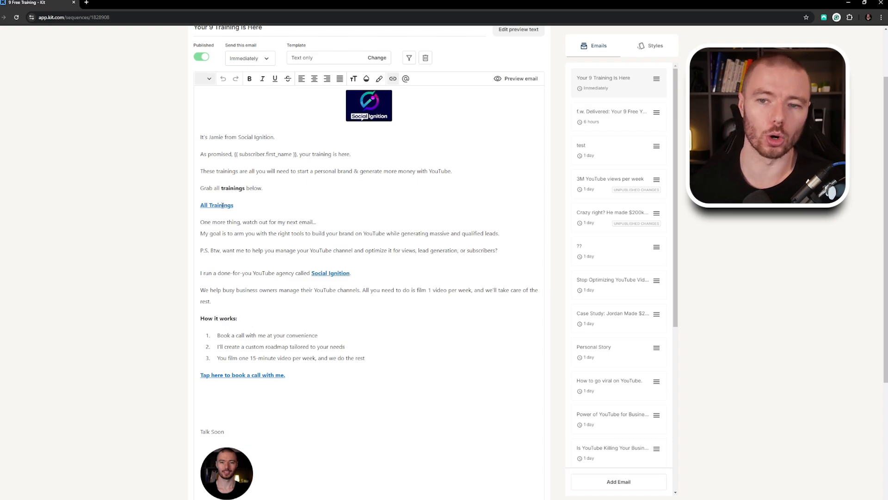
{"action": "scroll", "scroll_direction": "down", "scroll_amount": 3}
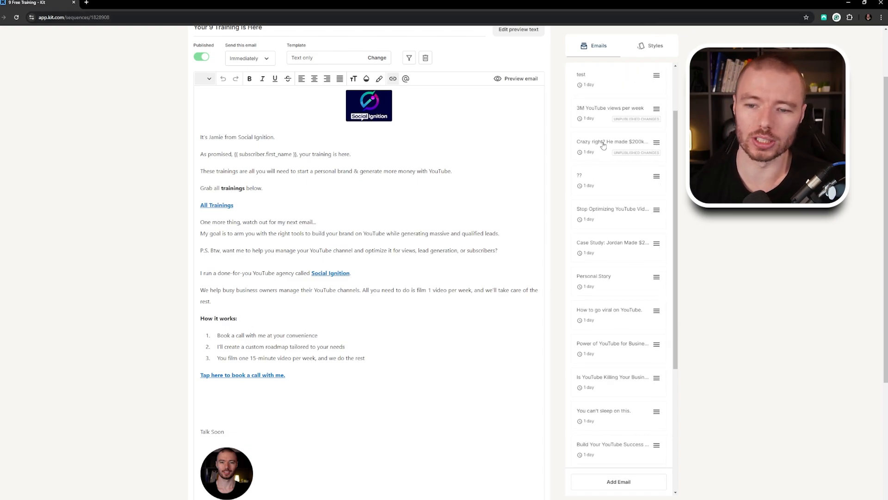
{"action": "scroll", "scroll_direction": "down", "scroll_amount": 3}
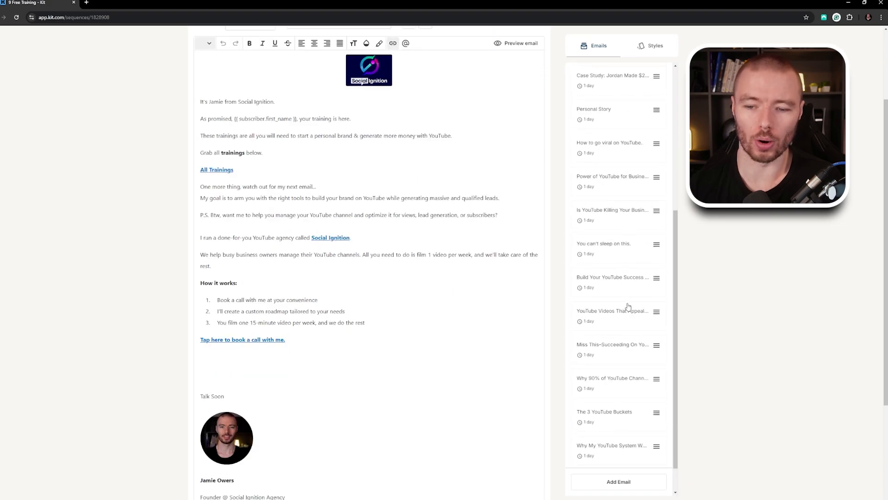
{"action": "scroll", "scroll_direction": "up", "scroll_amount": 3}
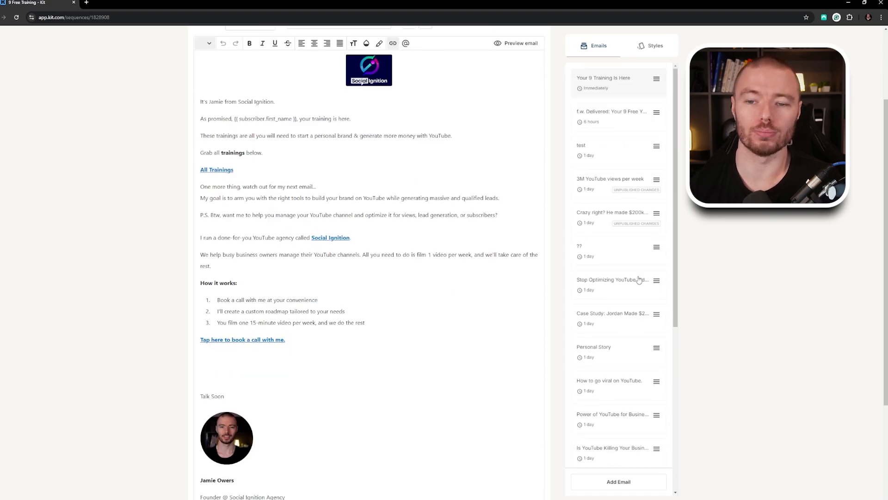
{"action": "scroll", "scroll_direction": "up", "scroll_amount": 3}
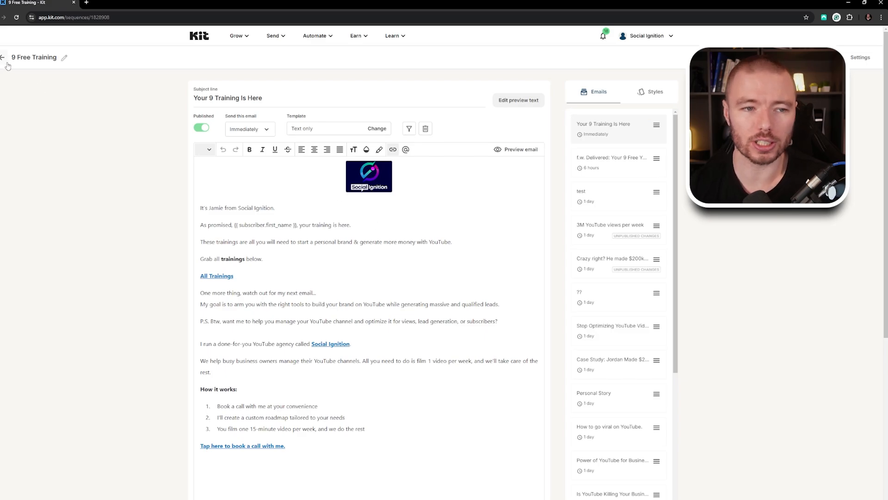
{"action": "left_click", "coordinate": [3, 57]}
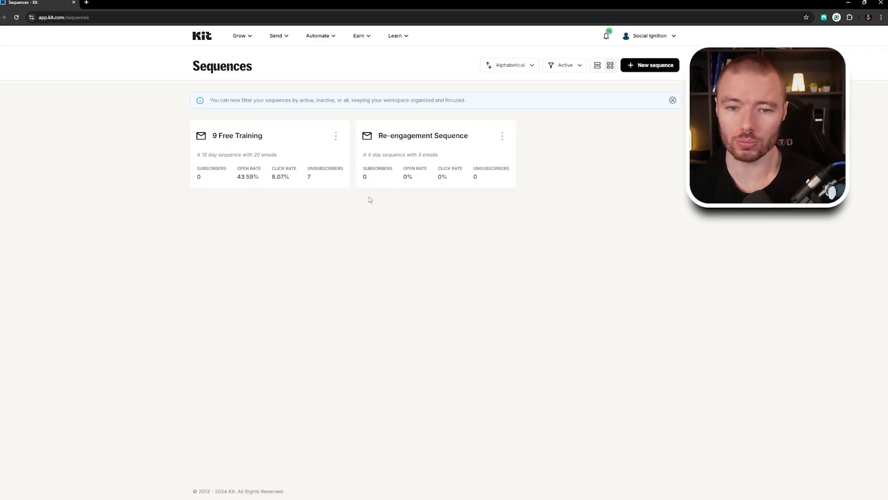
Start a new sequence from the Text only template and begin editing its first email body.
{"action": "left_click", "coordinate": [650, 65]}
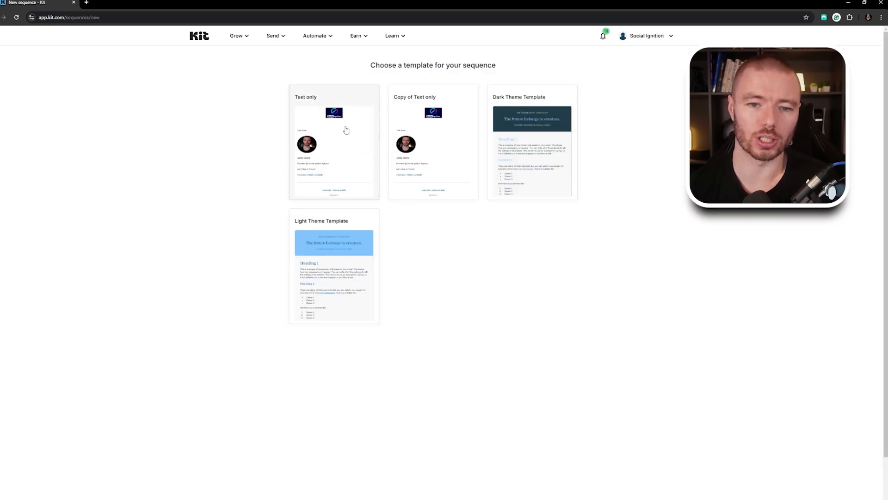
{"action": "left_click", "coordinate": [334, 144]}
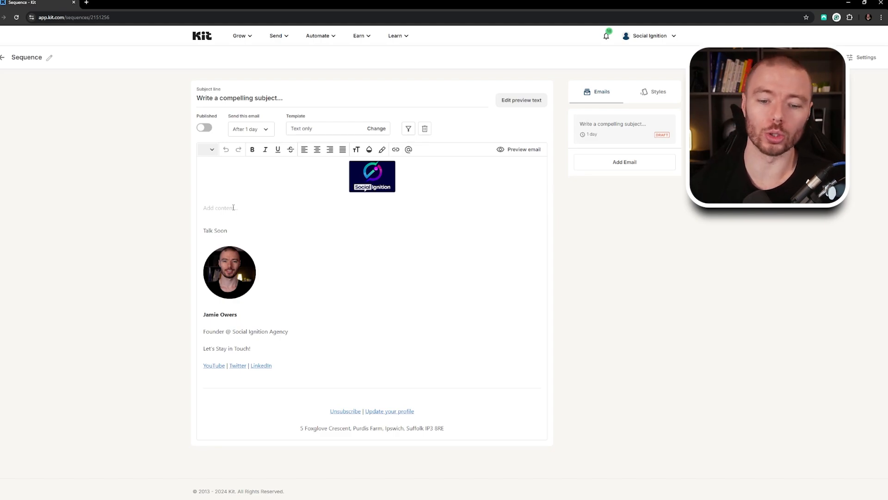
{"action": "left_click", "coordinate": [227, 208]}
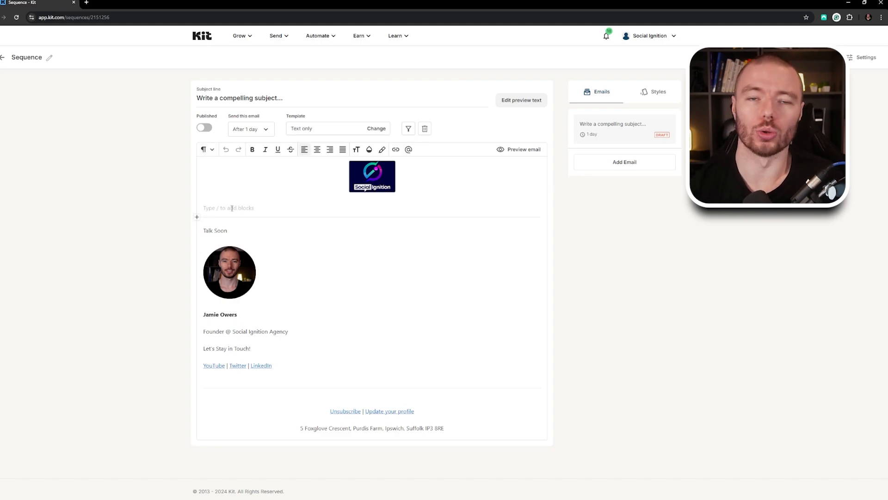
{"action": "mouse_move", "coordinate": [436, 169]}
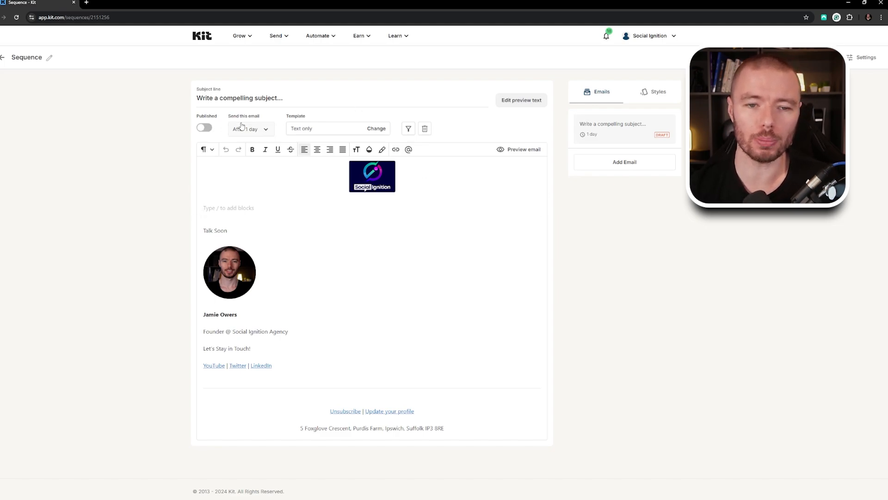
Set the first email to send immediately and add a second email delayed by one hour.
{"action": "left_click", "coordinate": [248, 129]}
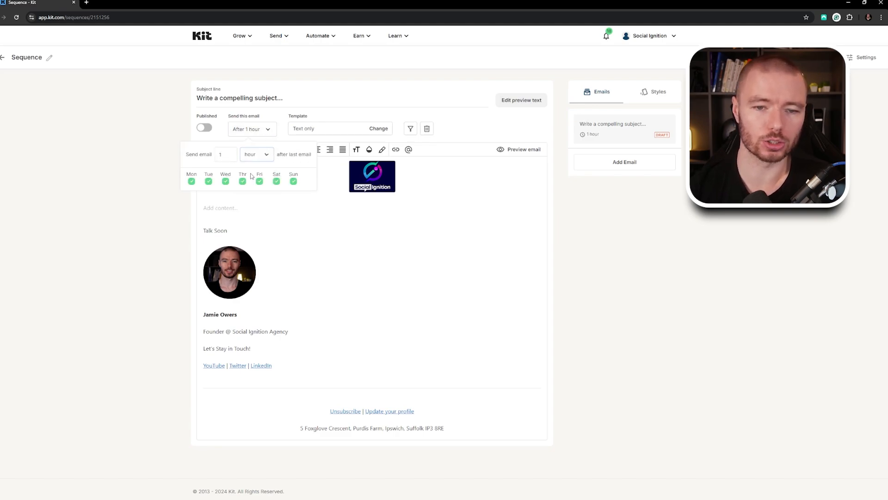
{"action": "left_click", "coordinate": [224, 154]}
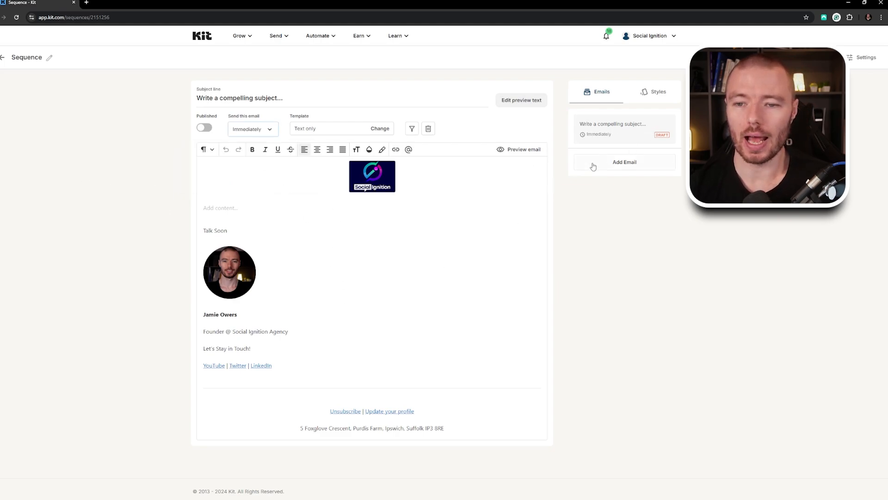
{"action": "left_click", "coordinate": [624, 161]}
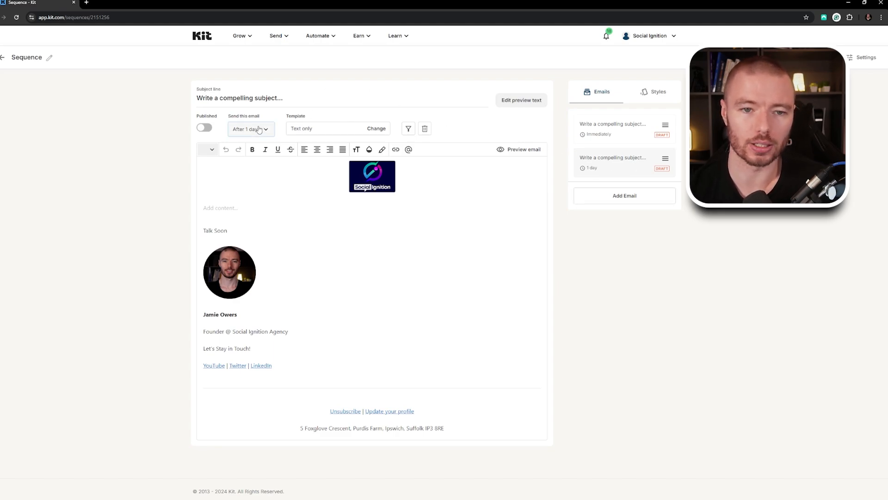
{"action": "left_click", "coordinate": [250, 129]}
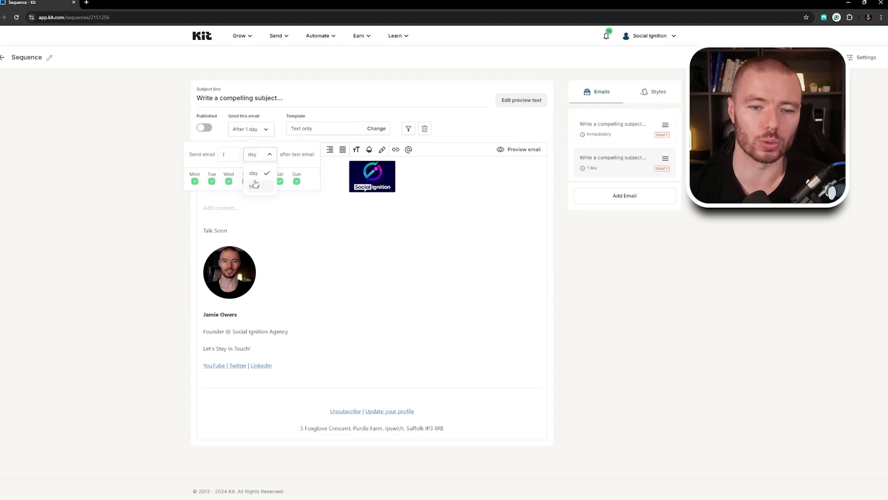
{"action": "left_click", "coordinate": [254, 185]}
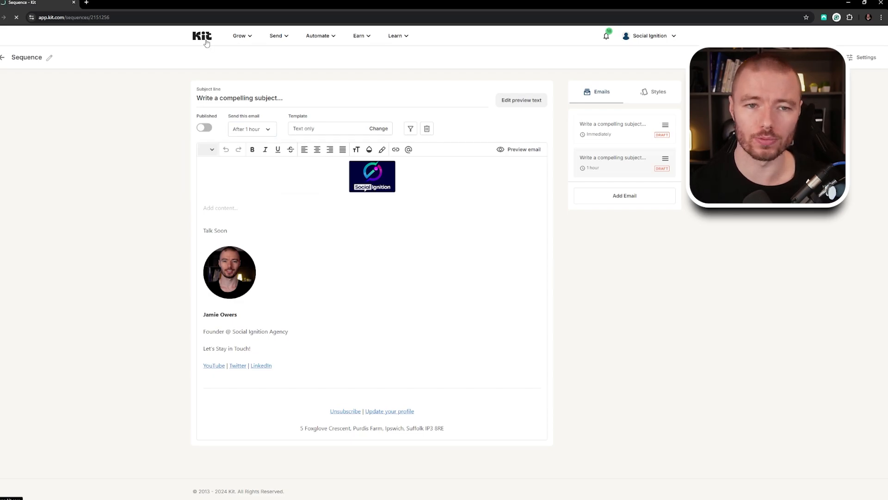
Navigate from the dashboard via the Send menu to the Broadcasts list.
{"action": "left_click", "coordinate": [200, 36]}
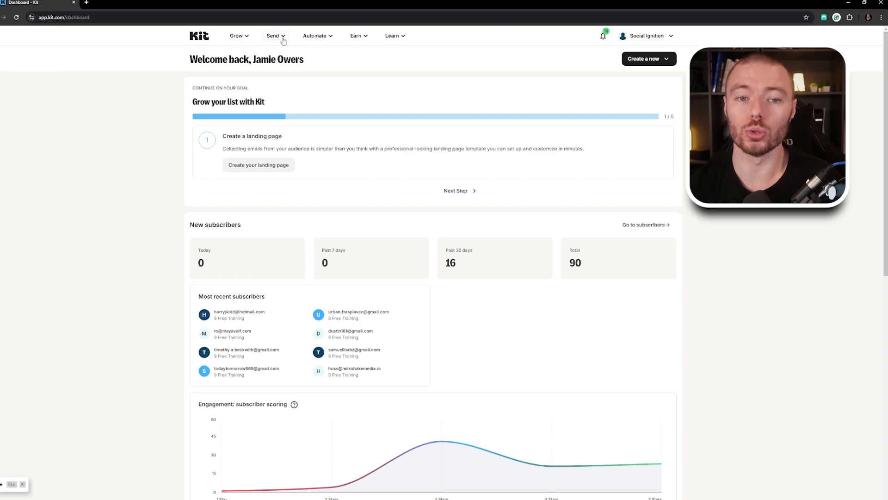
{"action": "left_click", "coordinate": [273, 36]}
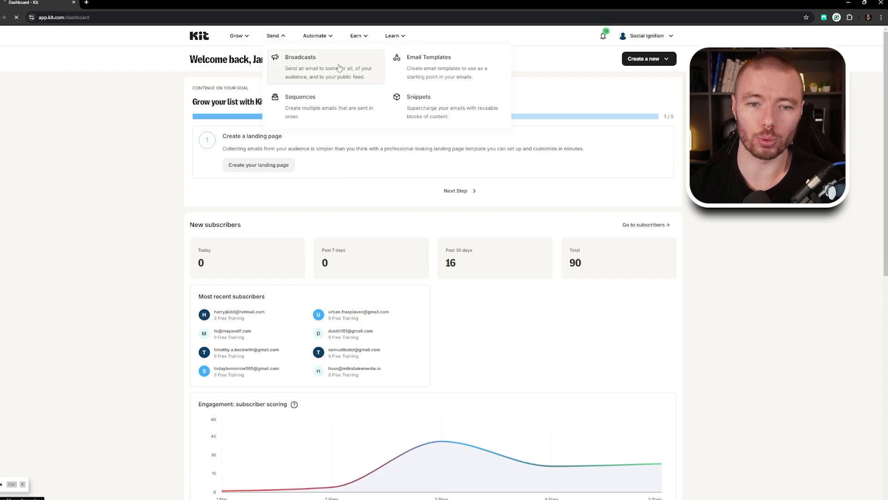
{"action": "left_click", "coordinate": [300, 56]}
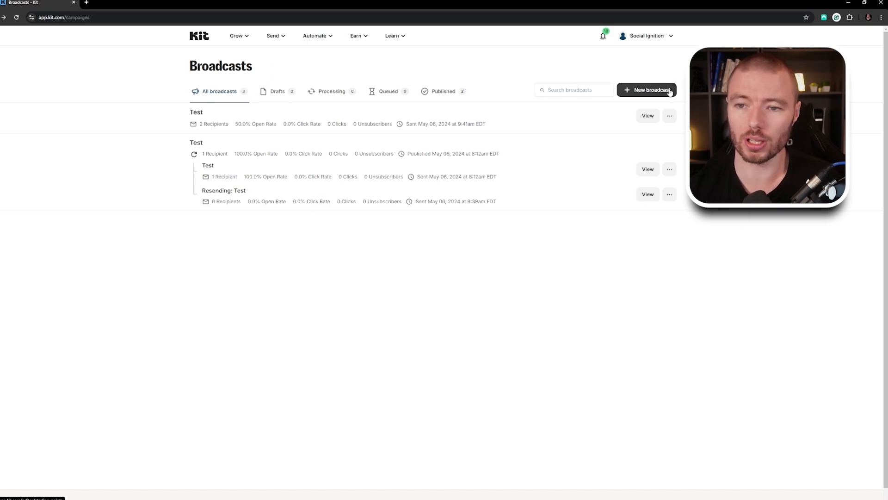
Create a new Text only broadcast draft and select its placeholder subject line.
{"action": "left_click", "coordinate": [650, 90]}
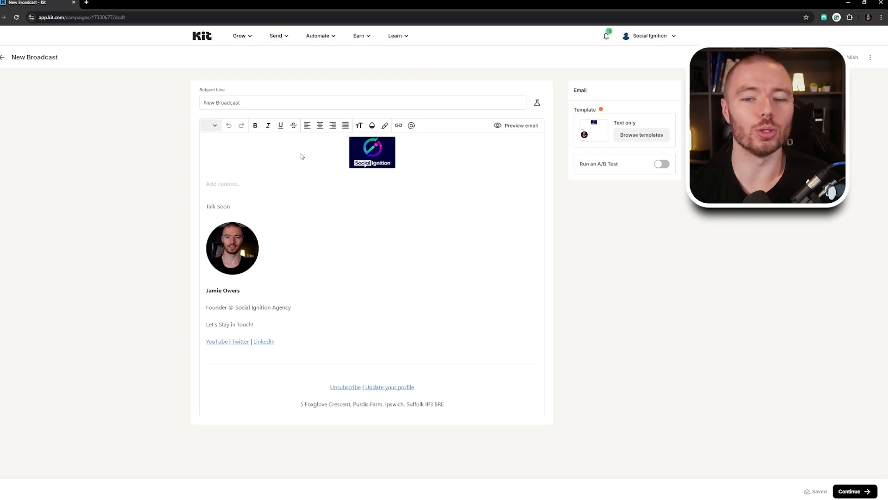
{"action": "triple_click", "coordinate": [222, 102]}
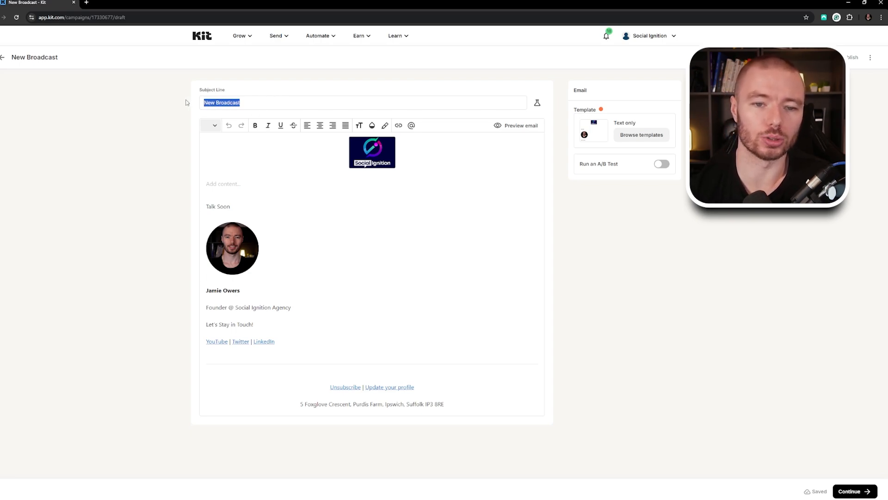